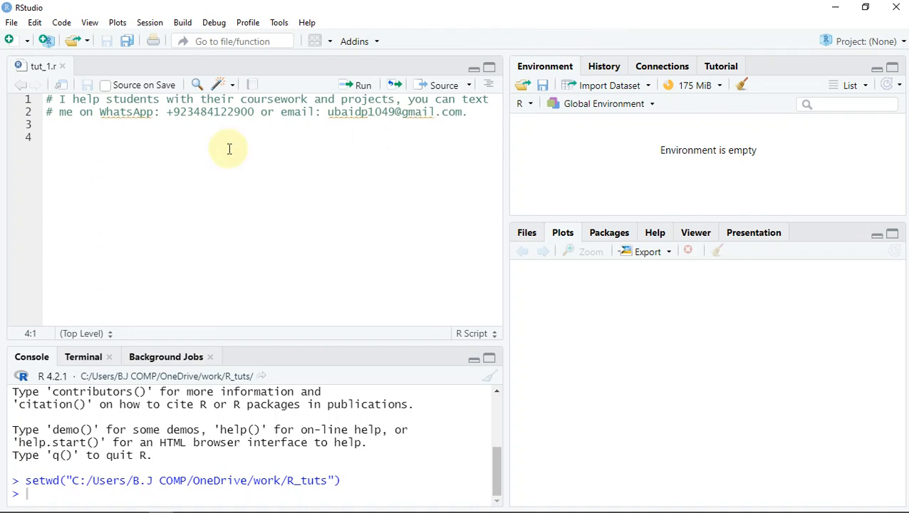
pyautogui.moveTo(100, 134)
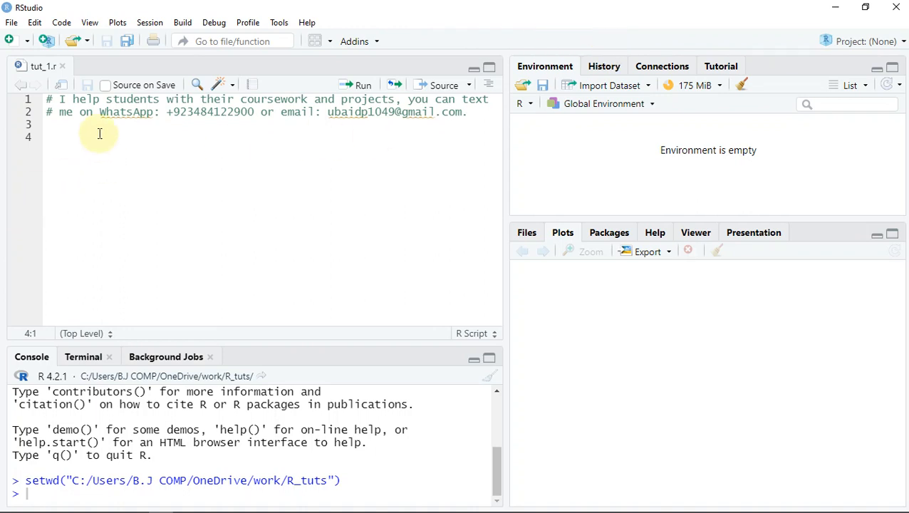
pyautogui.moveTo(109, 136)
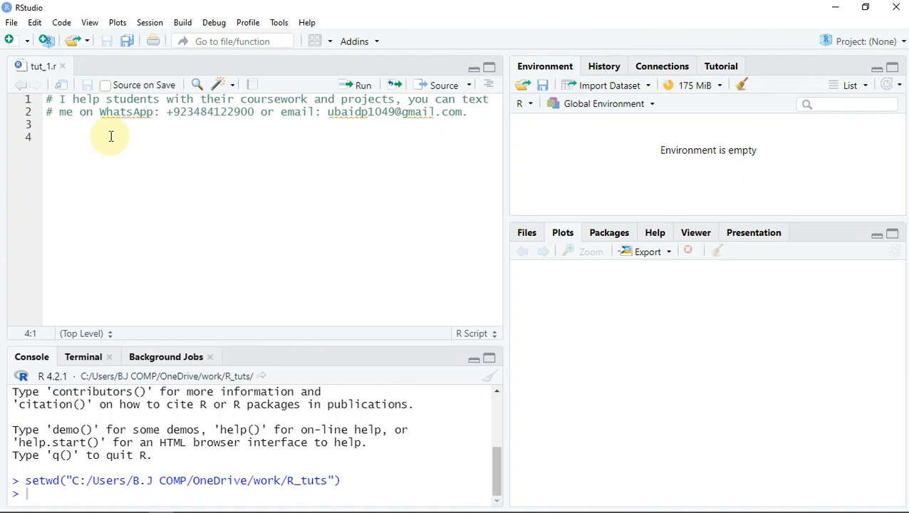
pyautogui.moveTo(114, 144)
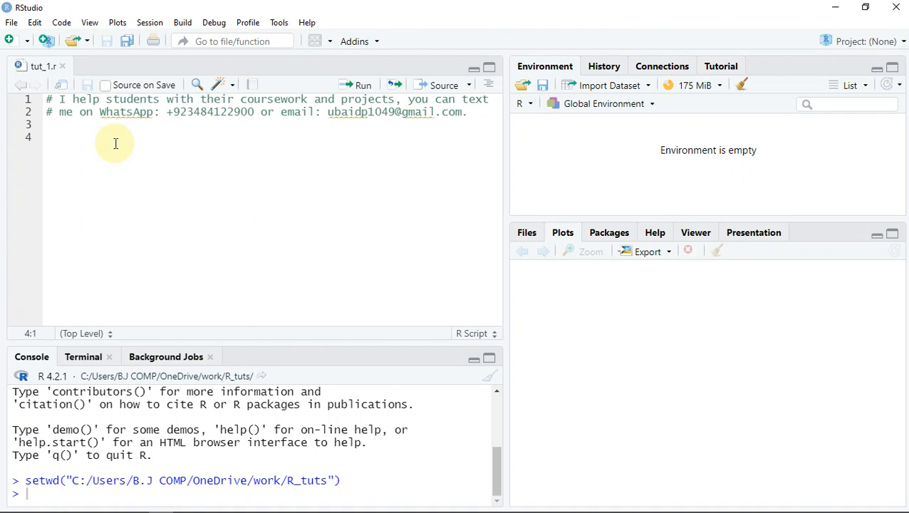
pyautogui.moveTo(86, 148)
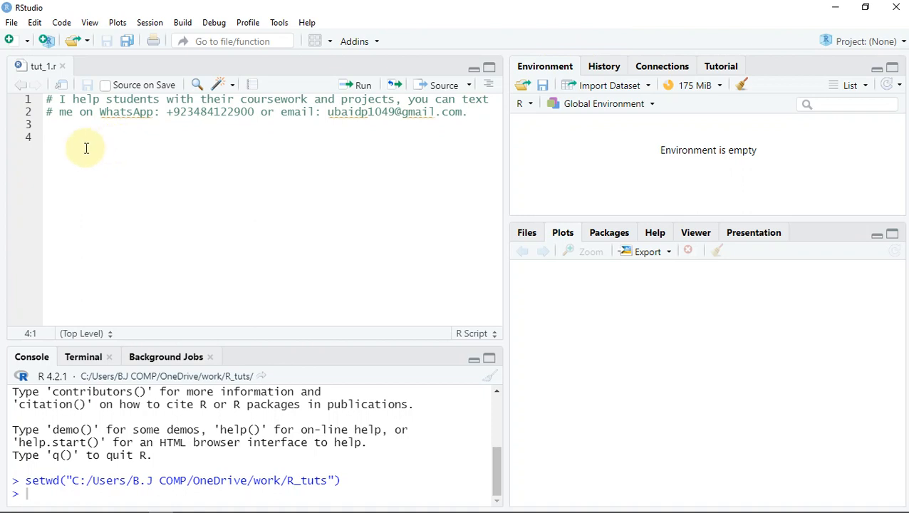
# Type the '# variables' heading comment on line 4 with blank lines below it.
pyautogui.write('#')
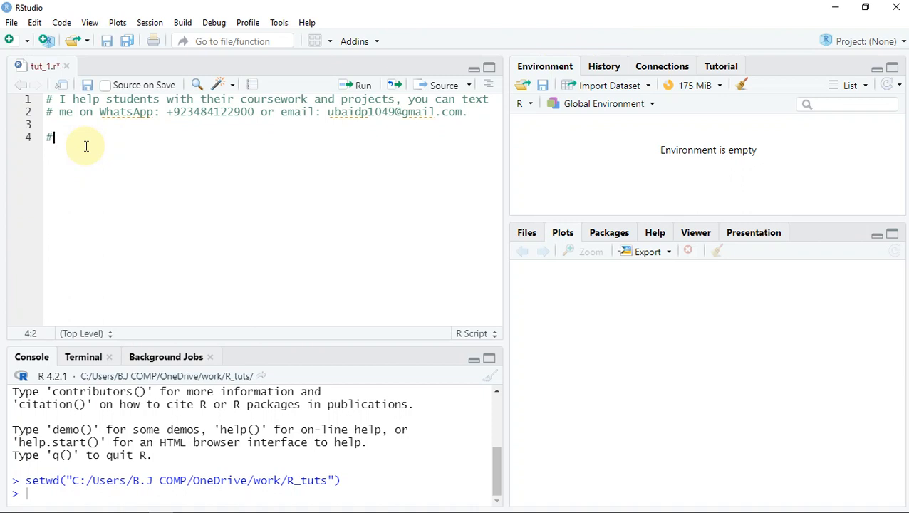
pyautogui.write('variabl')
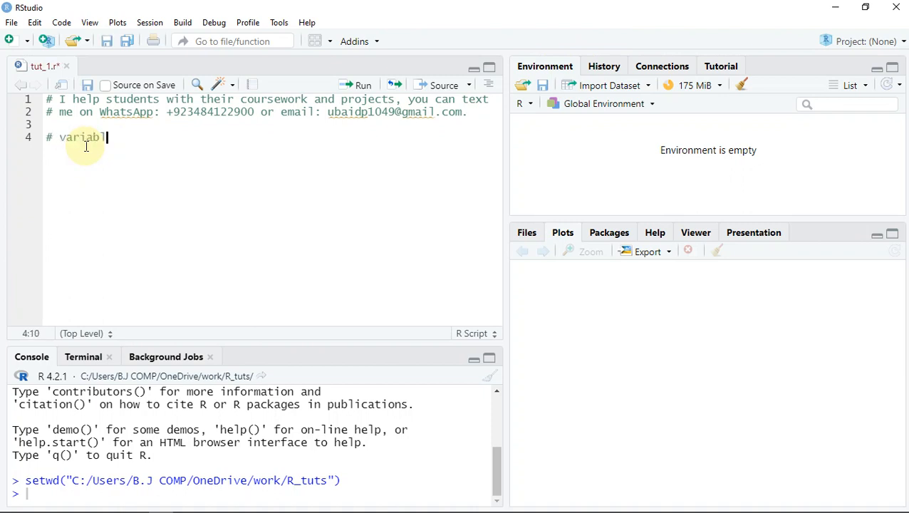
pyautogui.write('es')
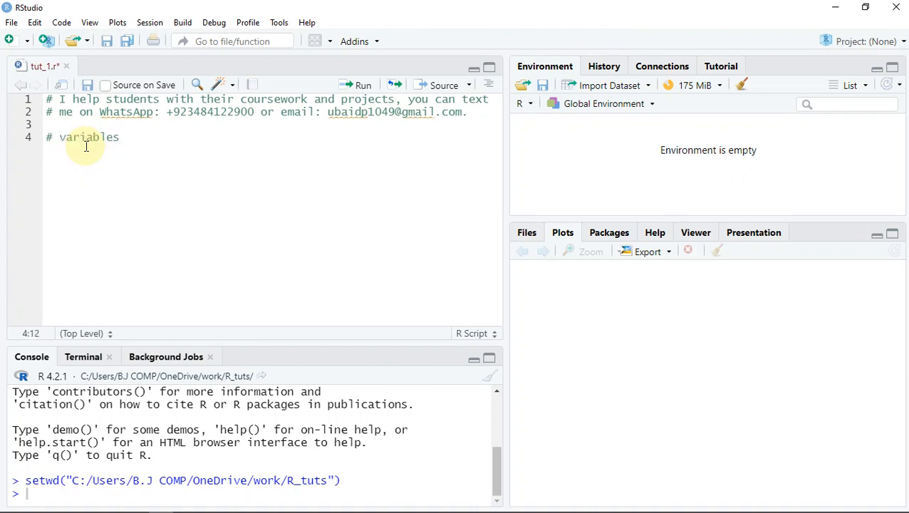
pyautogui.press('enter')
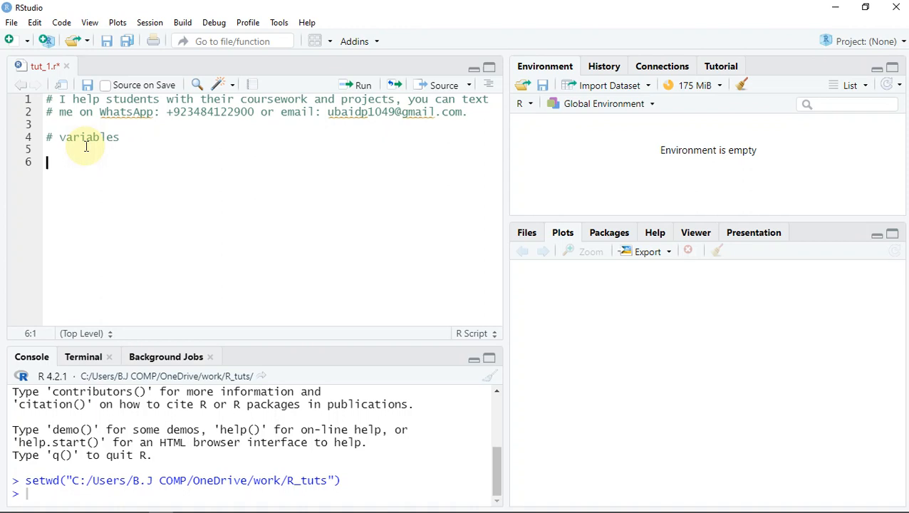
pyautogui.moveTo(150, 7)
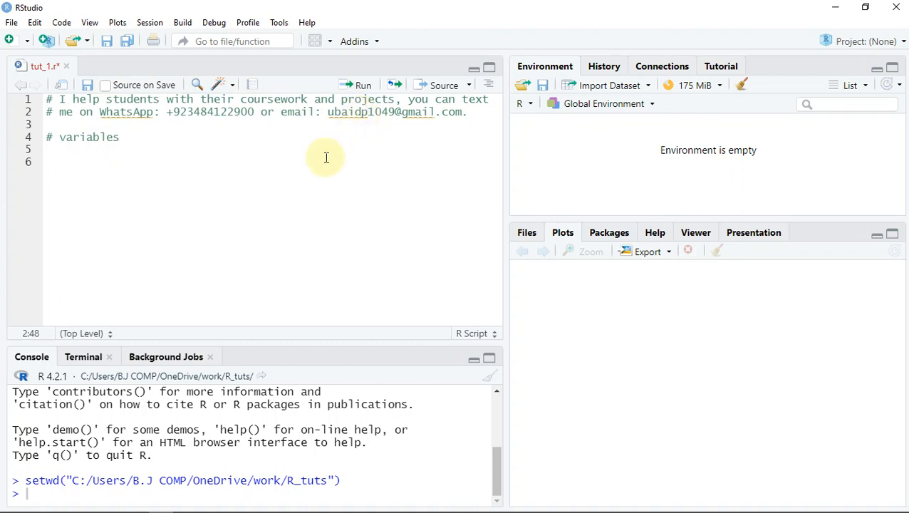
pyautogui.moveTo(275, 97)
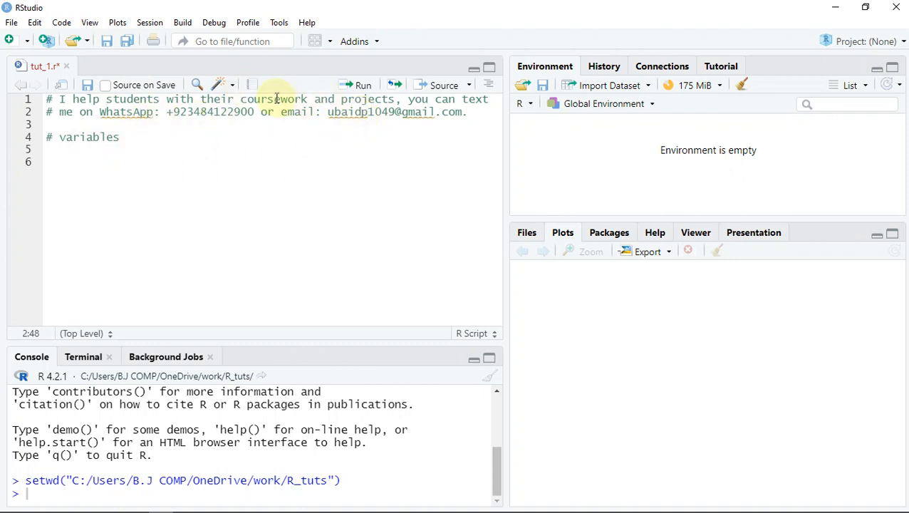
pyautogui.moveTo(112, 160)
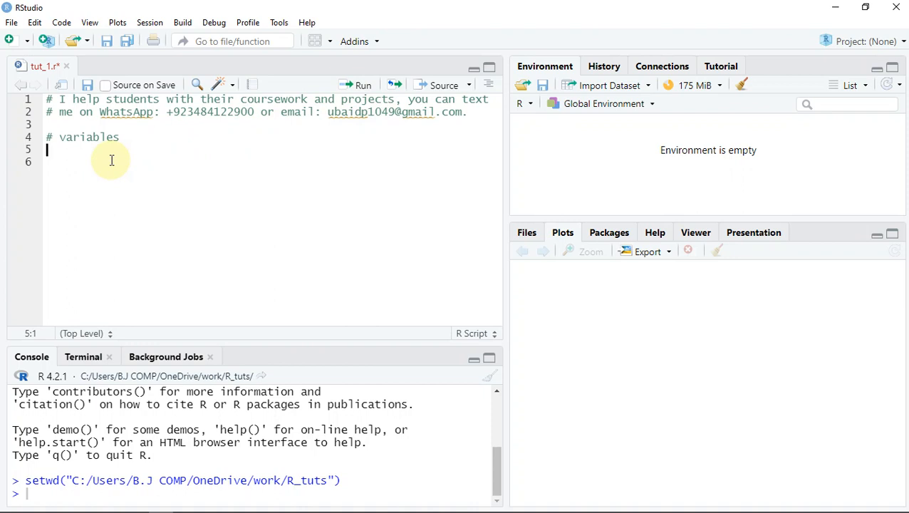
# Write var_1 = 38 on line 5 of the script.
pyautogui.write('var_1 =')
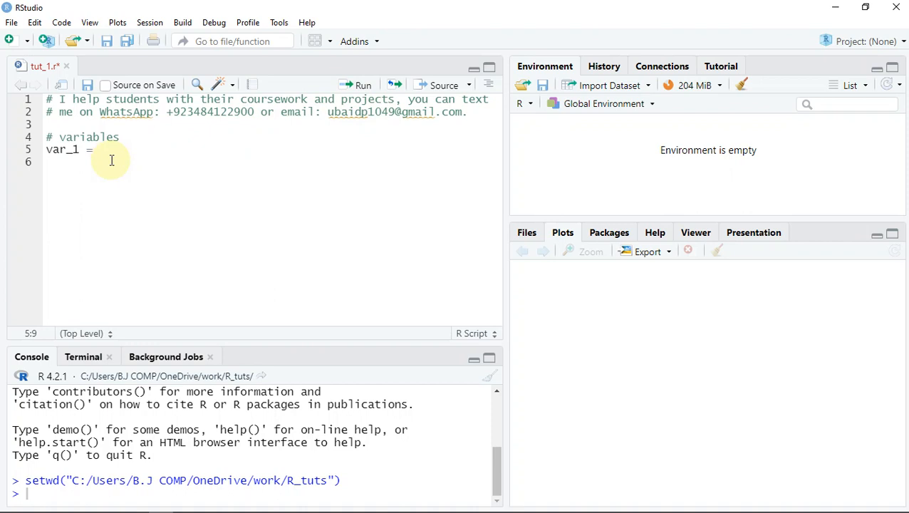
pyautogui.write('3')
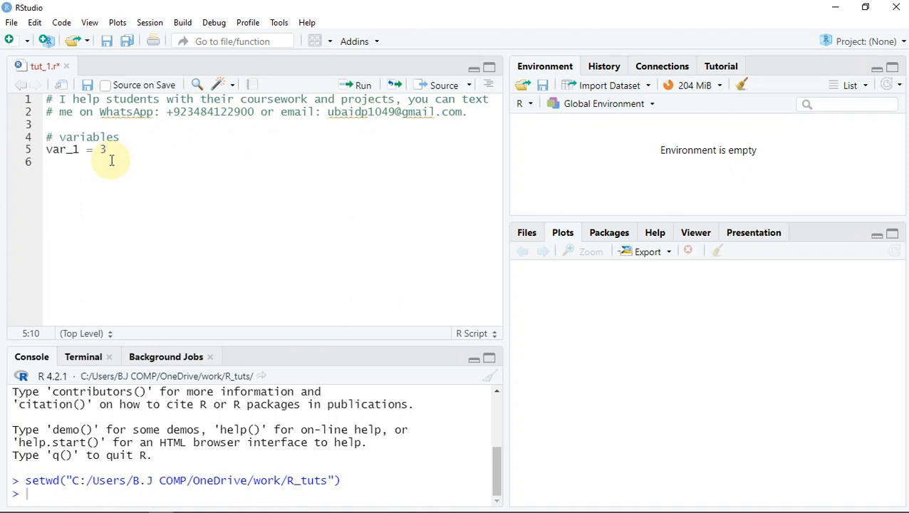
pyautogui.write('8')
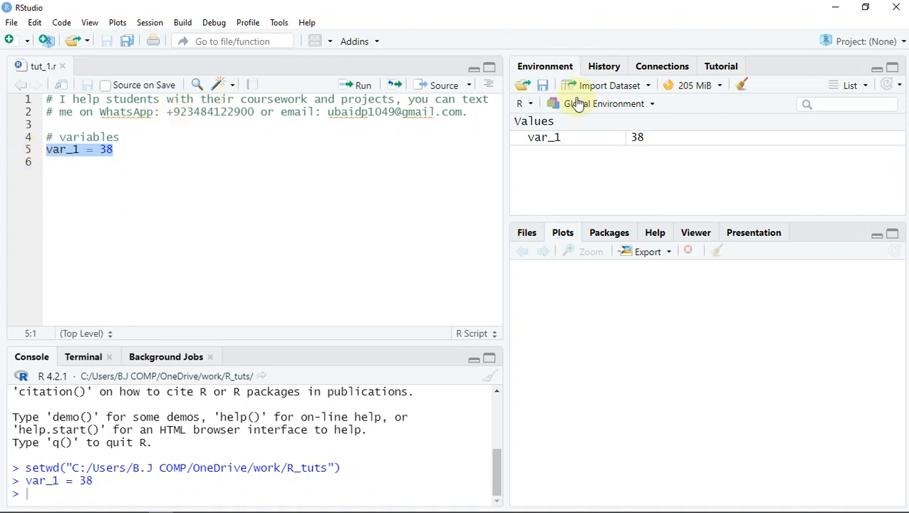
pyautogui.moveTo(545, 66)
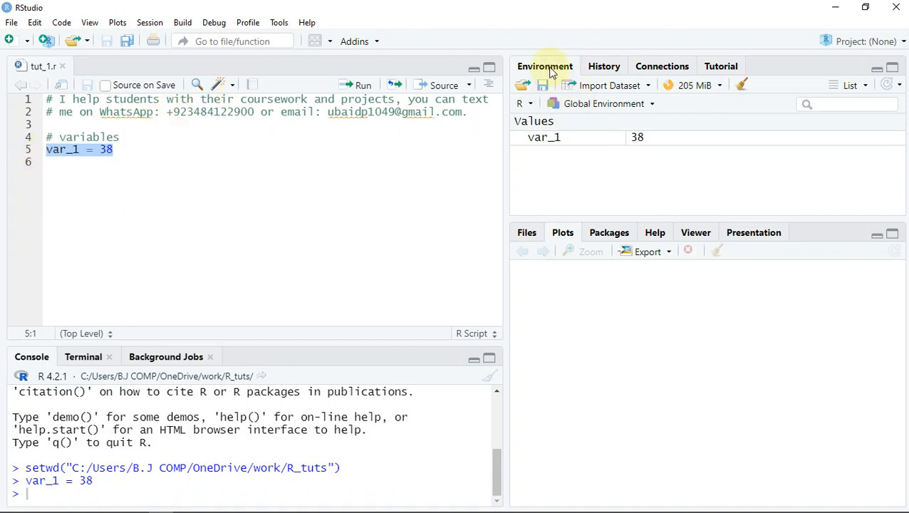
pyautogui.moveTo(639, 143)
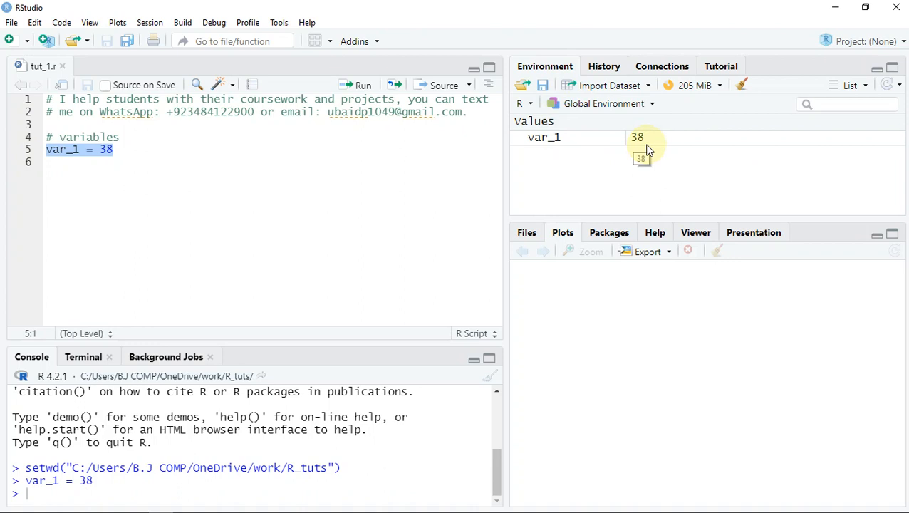
pyautogui.moveTo(577, 139)
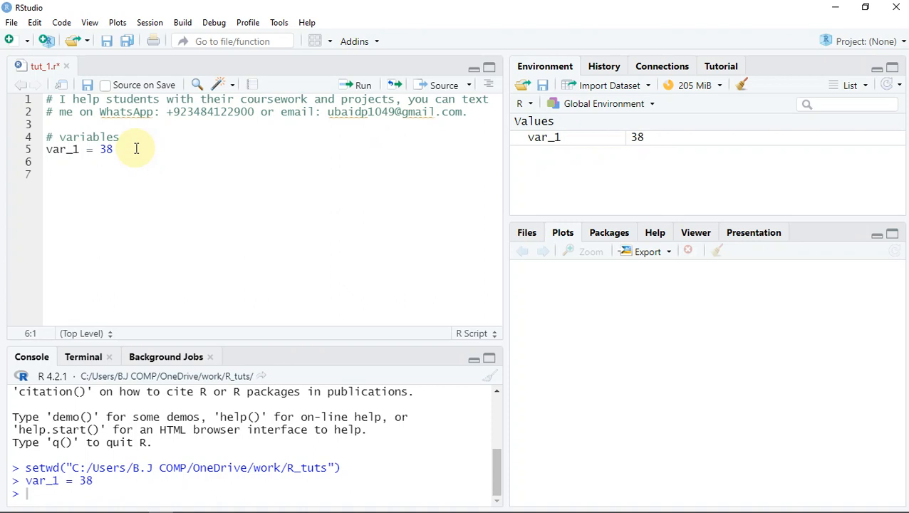
# Add typeof(var_1) on line 6 and run it, getting "double" in the console.
pyautogui.write('typeof(')
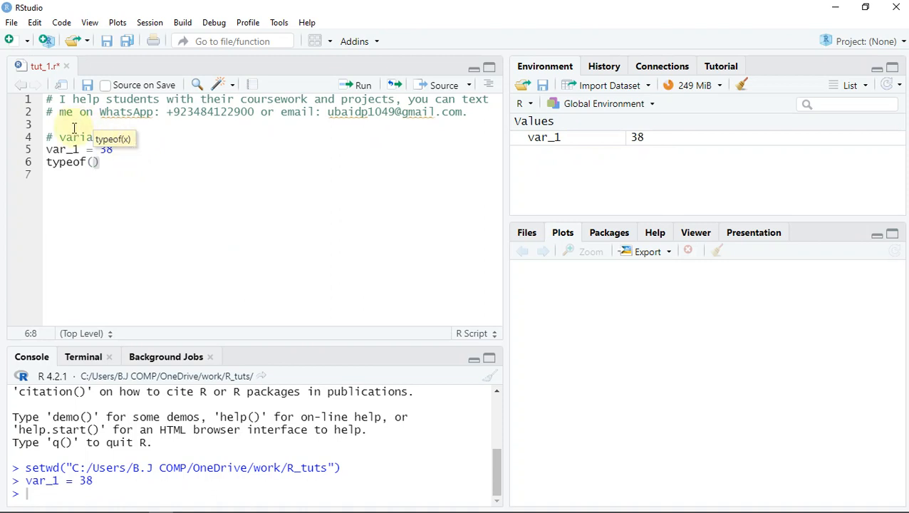
pyautogui.doubleClick(63, 149)
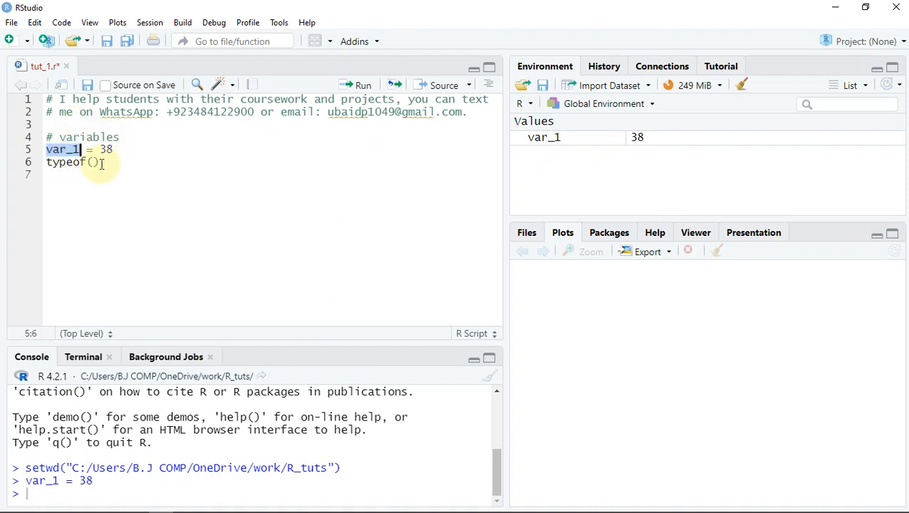
pyautogui.write('var_1')
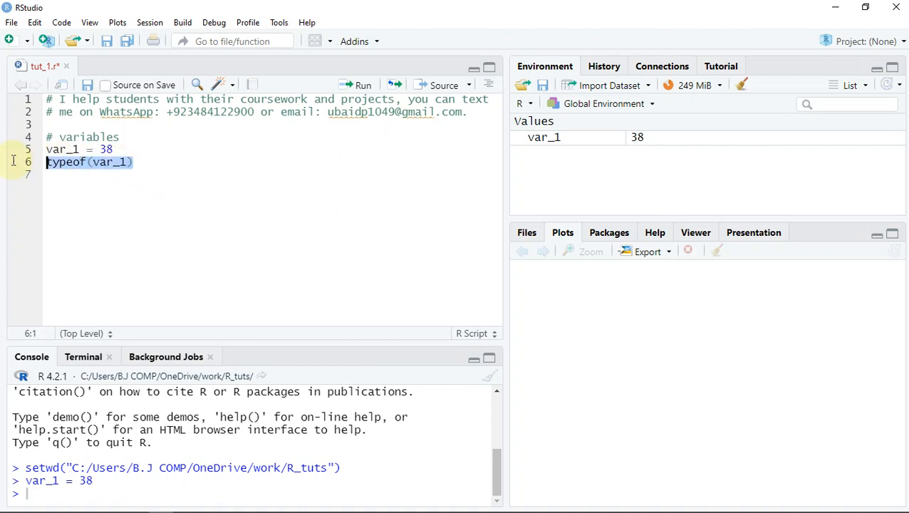
pyautogui.click(362, 84)
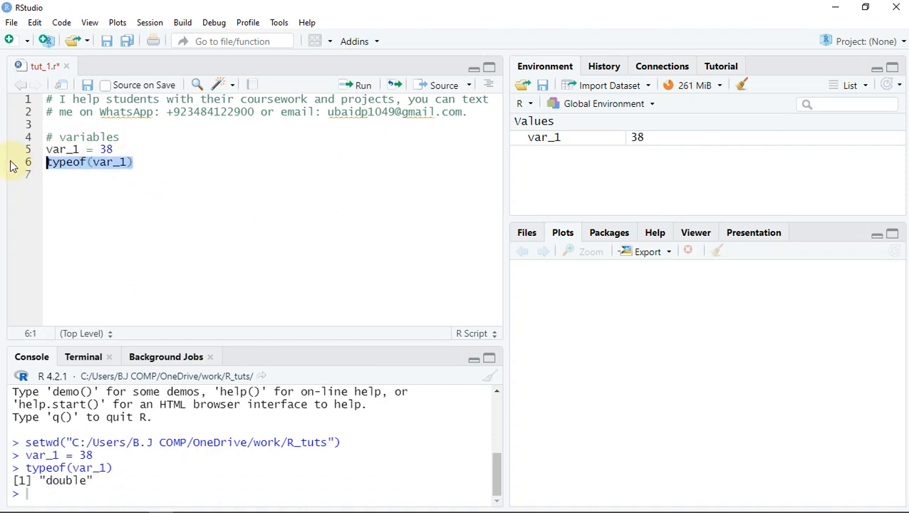
pyautogui.doubleClick(67, 480)
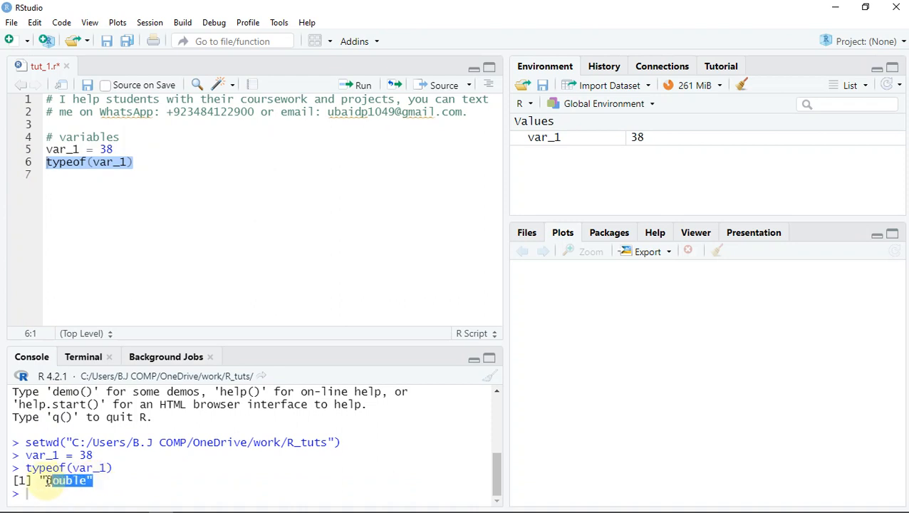
pyautogui.moveTo(129, 141)
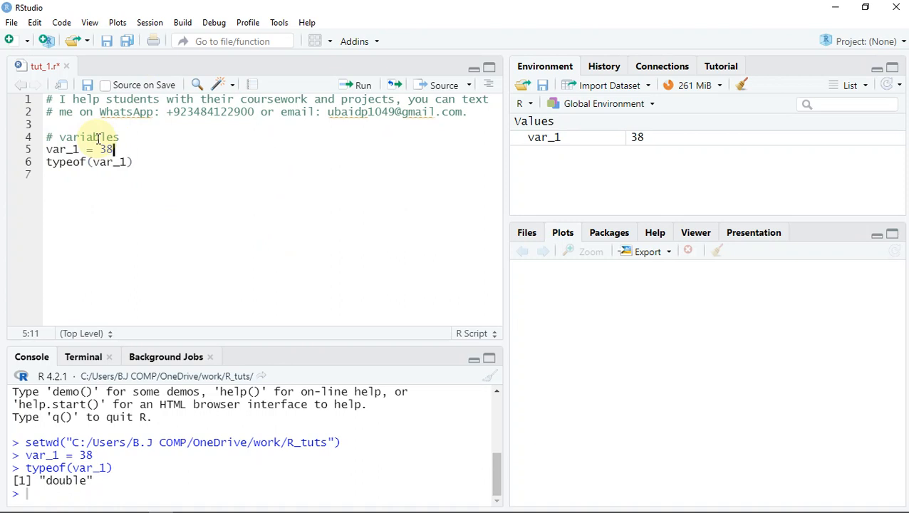
pyautogui.moveTo(139, 214)
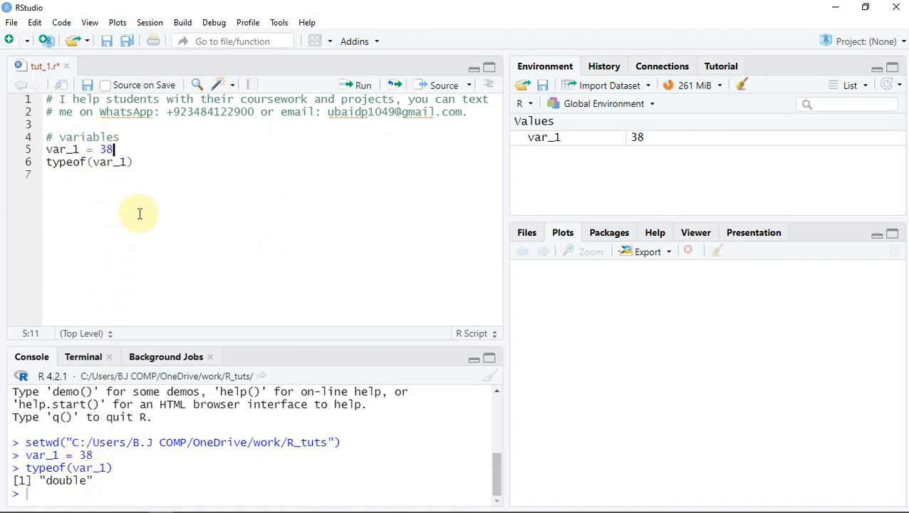
pyautogui.moveTo(141, 201)
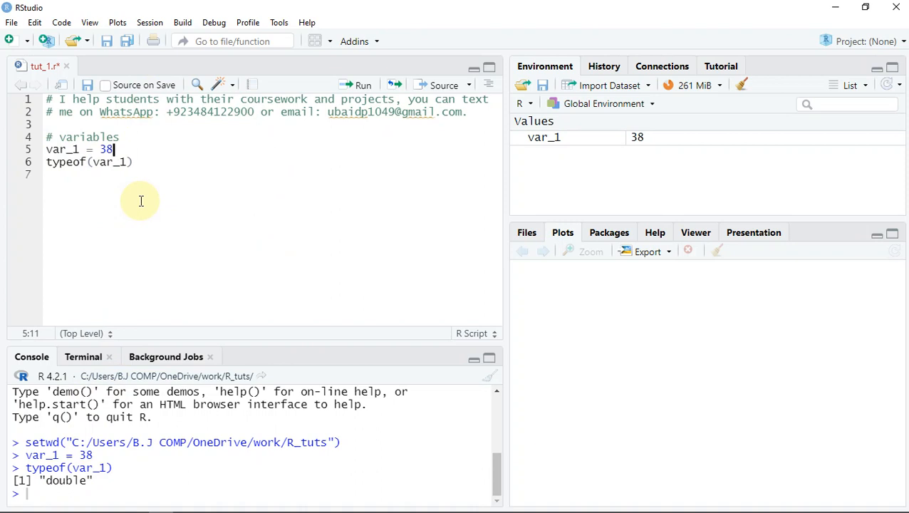
# Change var_1 to 38L and rerun, with the console reporting "integer".
pyautogui.write('L')
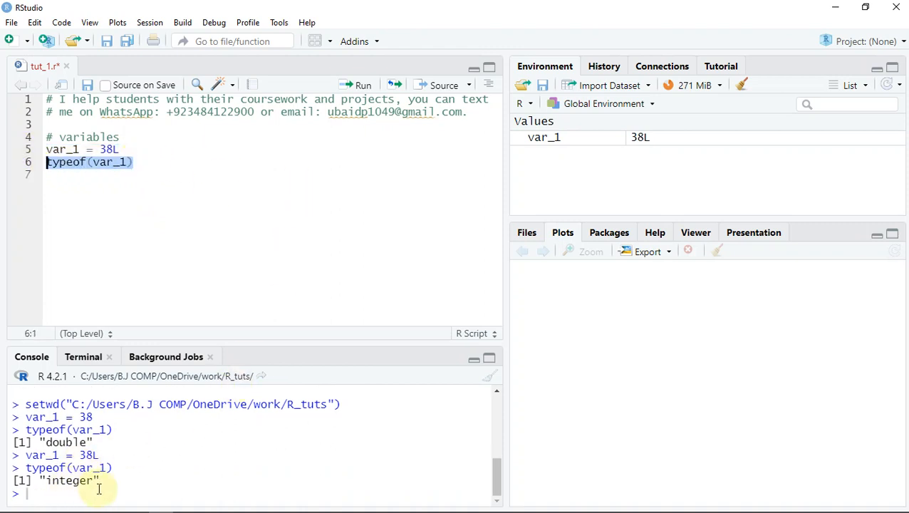
pyautogui.doubleClick(69, 480)
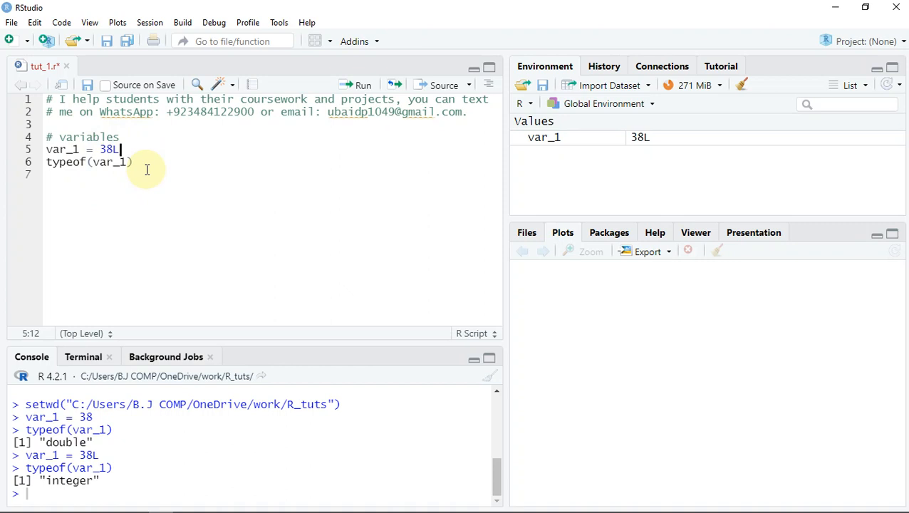
# Remove the L suffix so line 5 reads var_1 <- 38, then rerun for "double".
pyautogui.write('.')
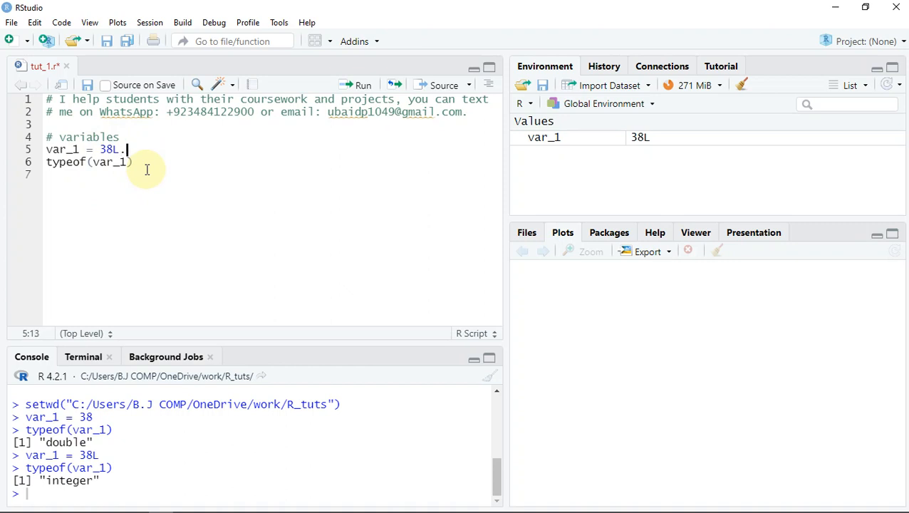
pyautogui.press('BackSpace')
pyautogui.write('<-')
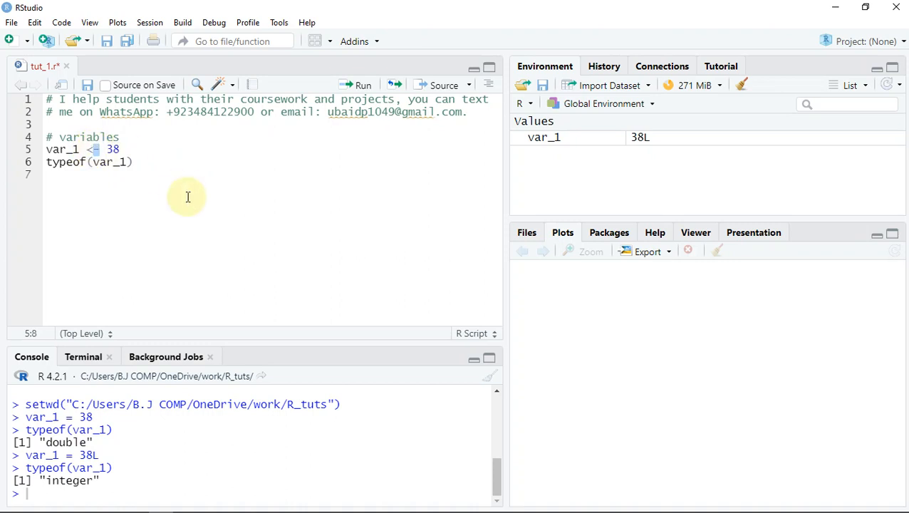
pyautogui.moveTo(125, 174)
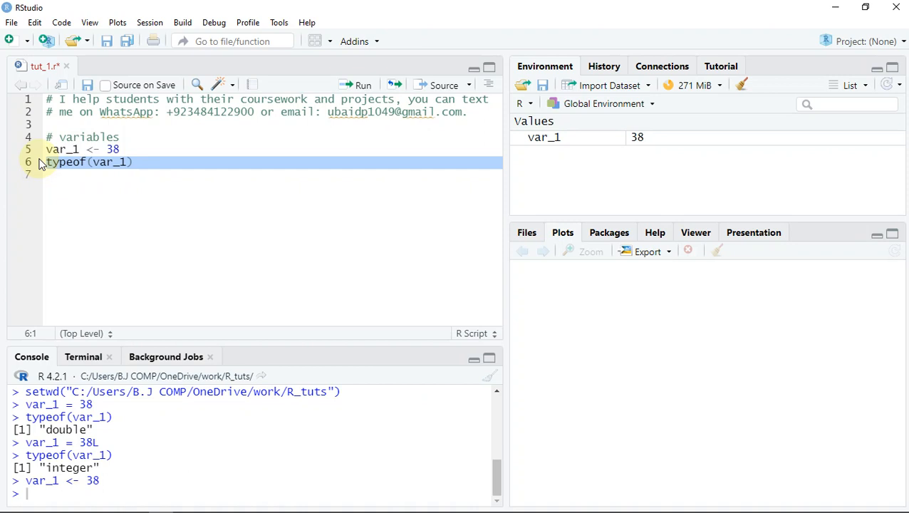
pyautogui.click(362, 84)
pyautogui.write('L')
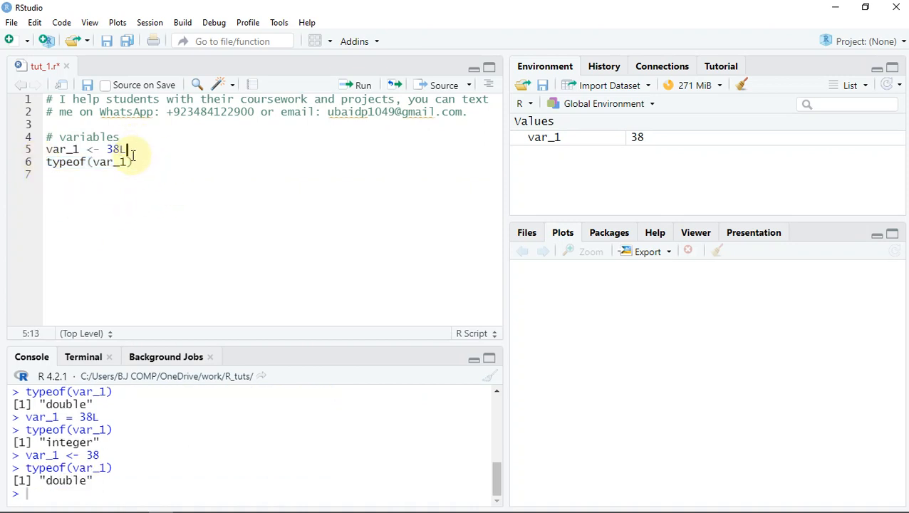
pyautogui.press('BackSpace')
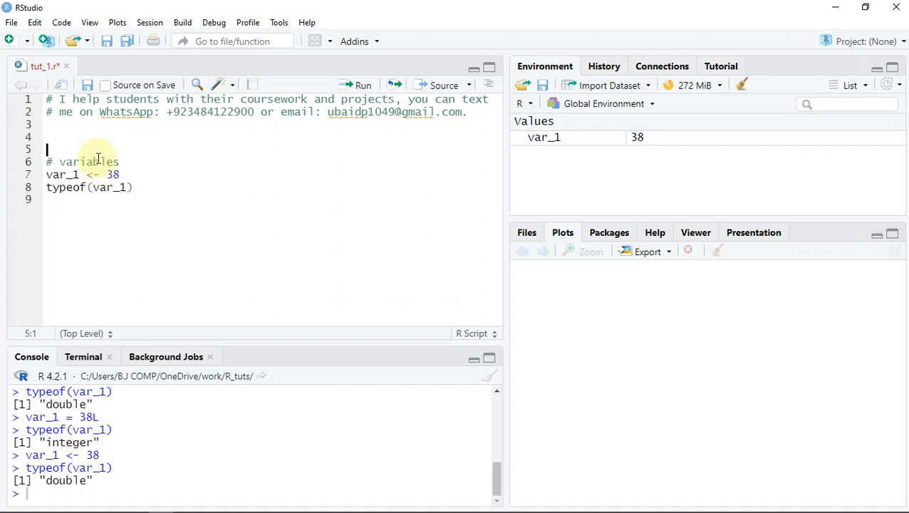
# Write '# = is for top level' on line 4 and begin a '# string' heading.
pyautogui.write('=')
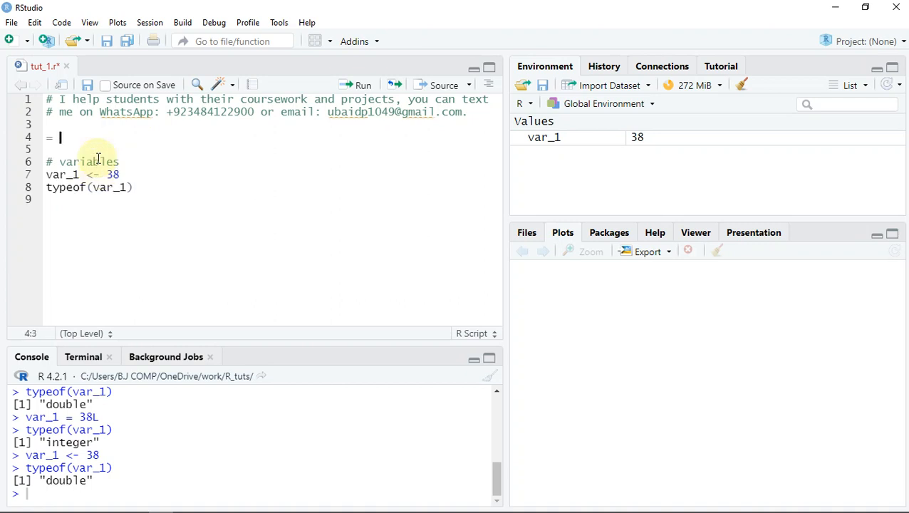
pyautogui.write('is')
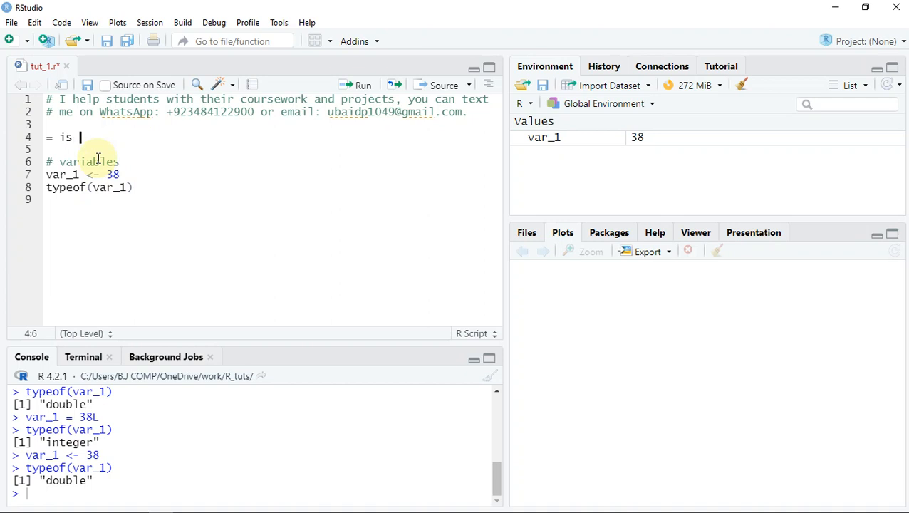
pyautogui.write('for top l')
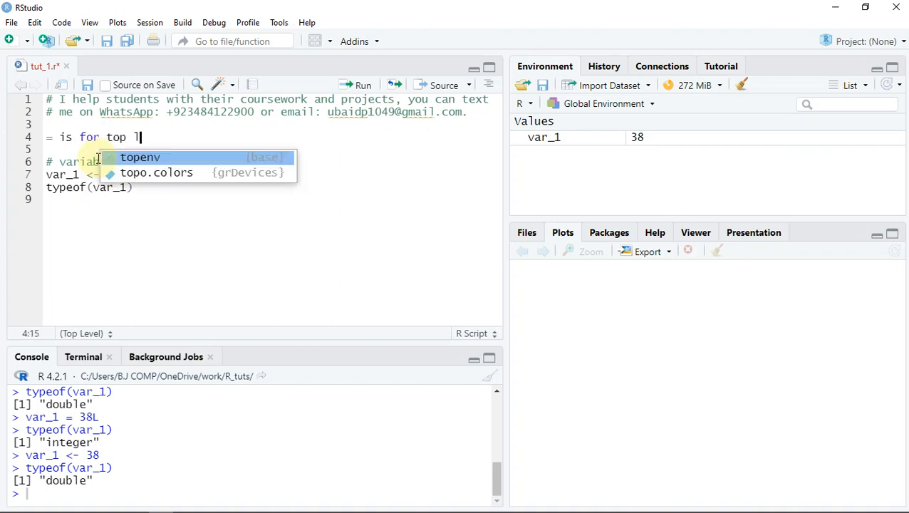
pyautogui.write('evel')
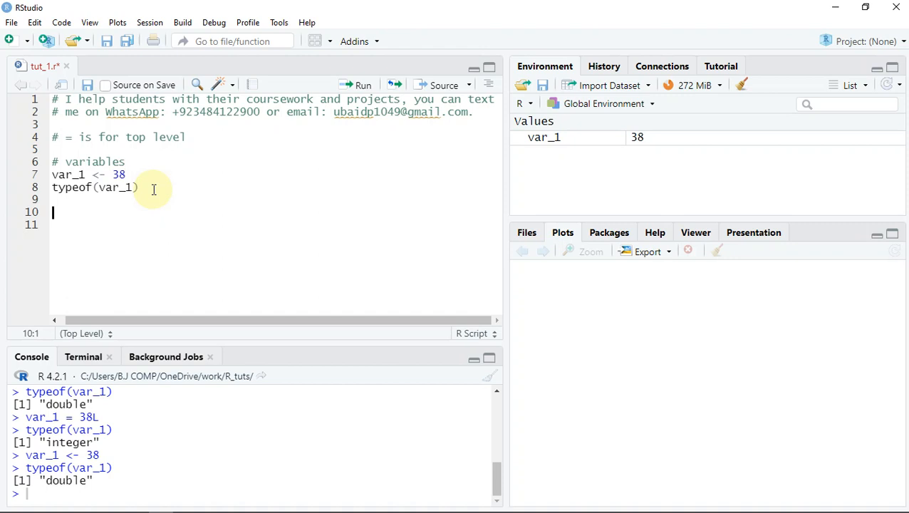
pyautogui.write('# string')
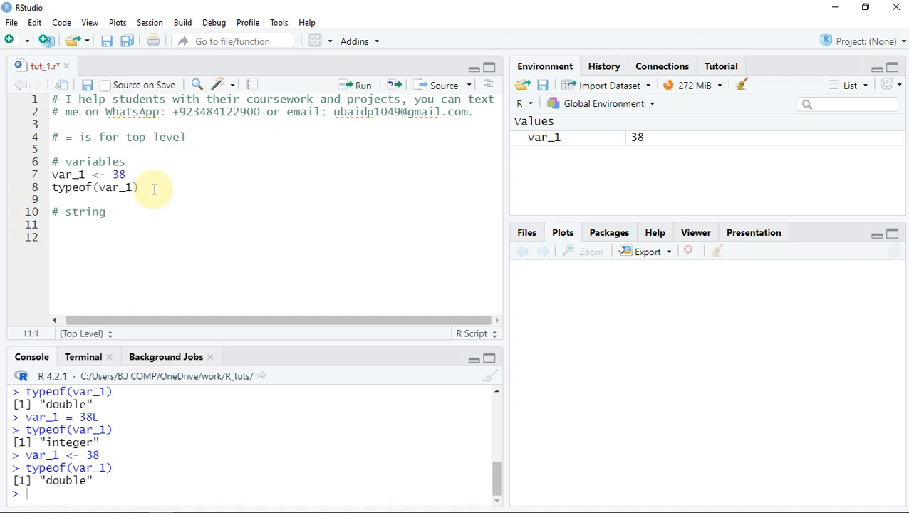
# Assign my_name <- "ubaid", add typeof(my_name), and run them to get "character".
pyautogui.write('my')
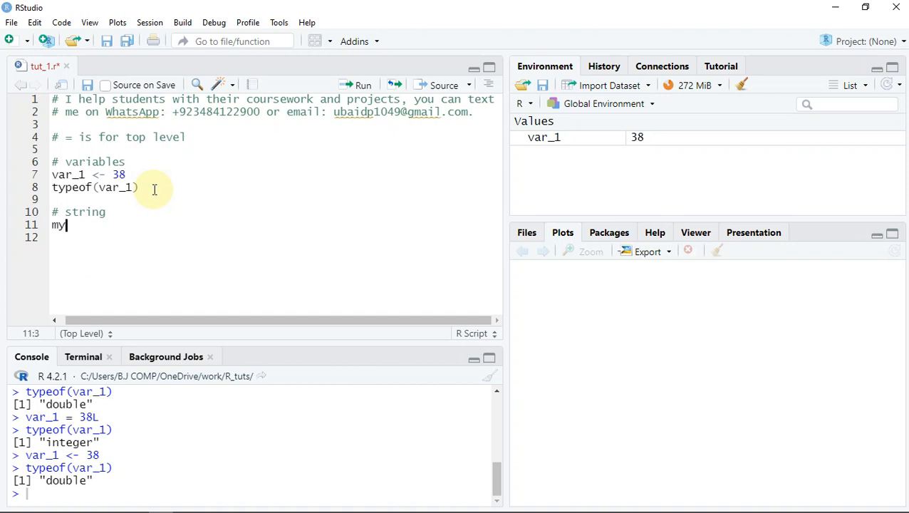
pyautogui.write('_name')
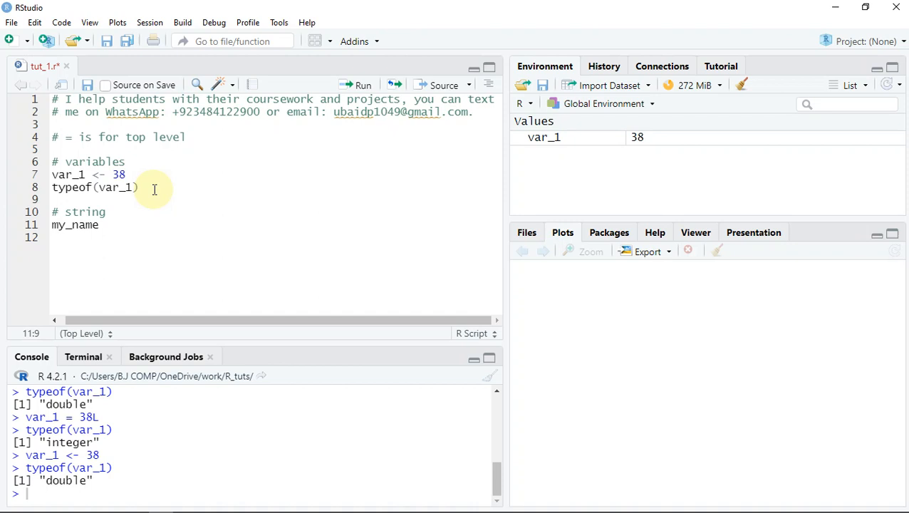
pyautogui.write('- "')
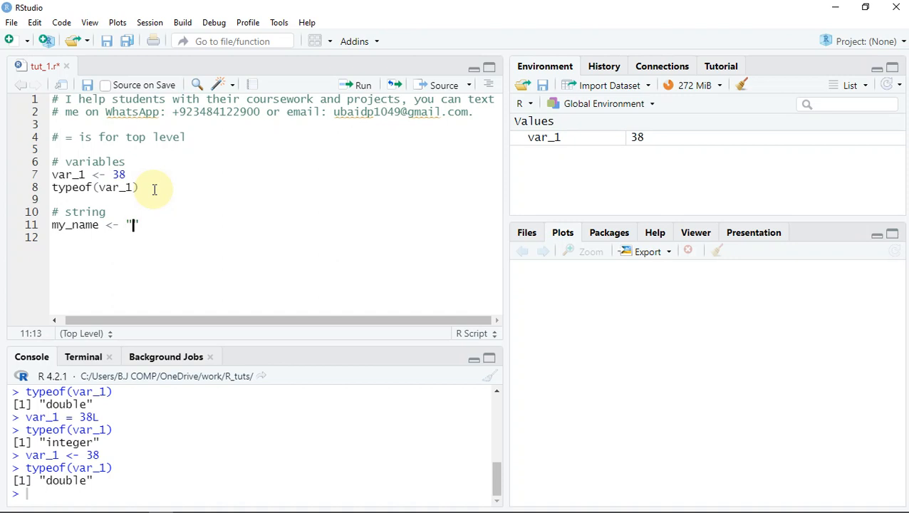
pyautogui.write('ubaid')
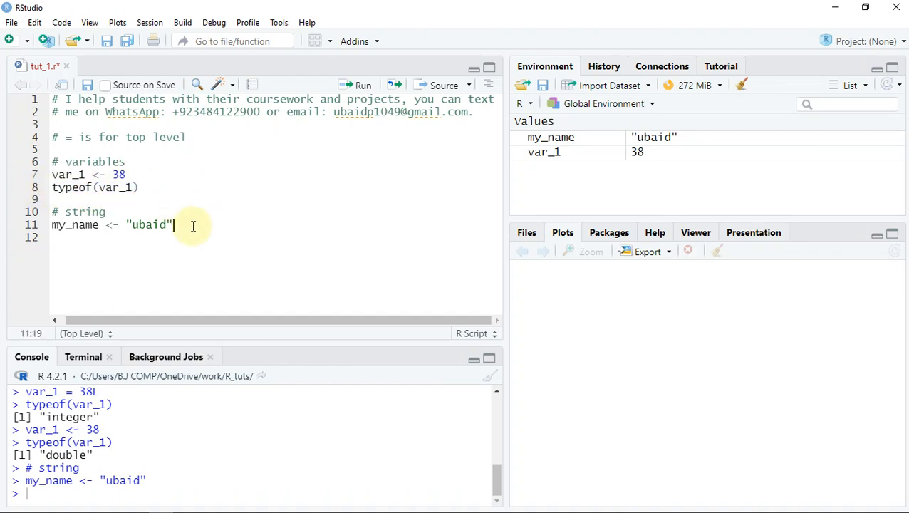
pyautogui.write('typeof(var_1)')
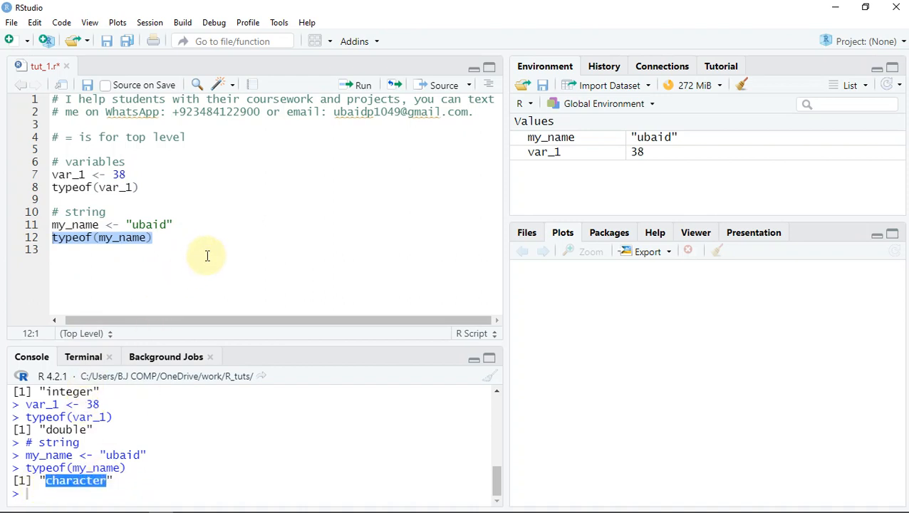
pyautogui.moveTo(212, 223)
pyautogui.write('# b')
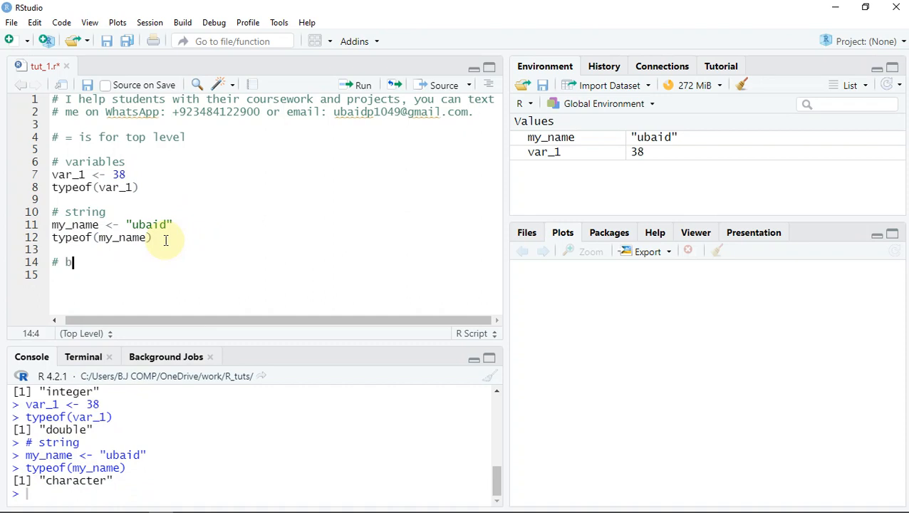
# Write bool_val <- FALSE on line 14.
pyautogui.write('ool')
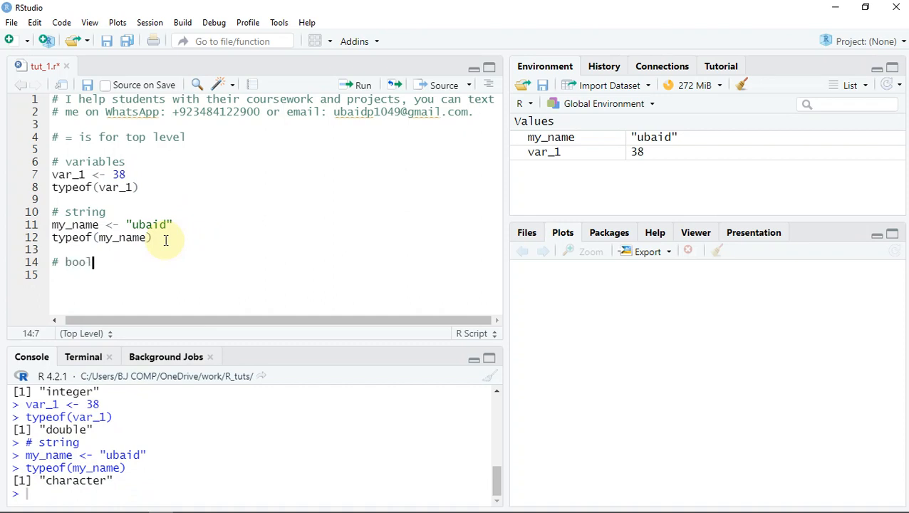
pyautogui.write('_val')
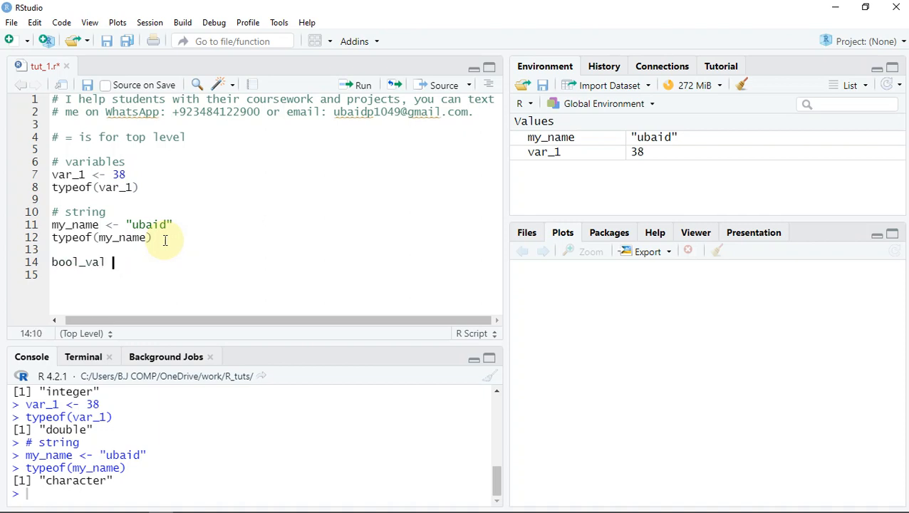
pyautogui.write('-')
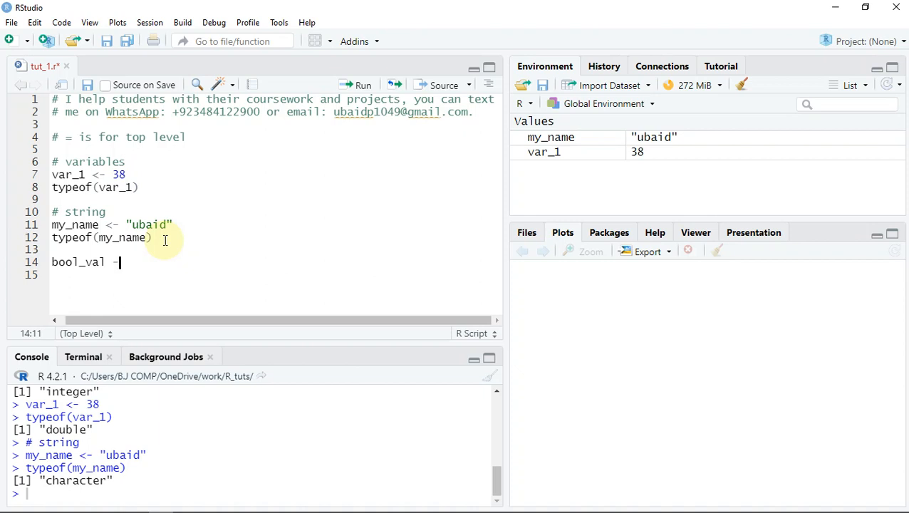
pyautogui.write('<')
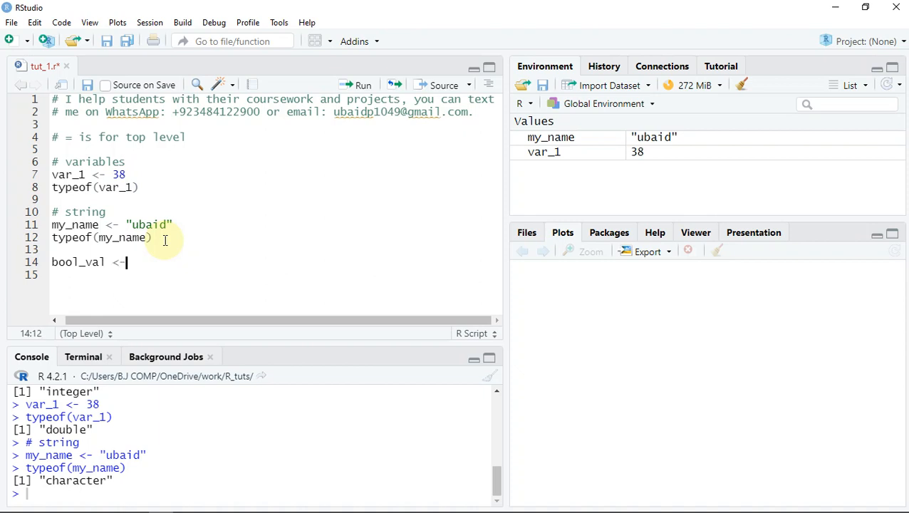
pyautogui.write('Fal')
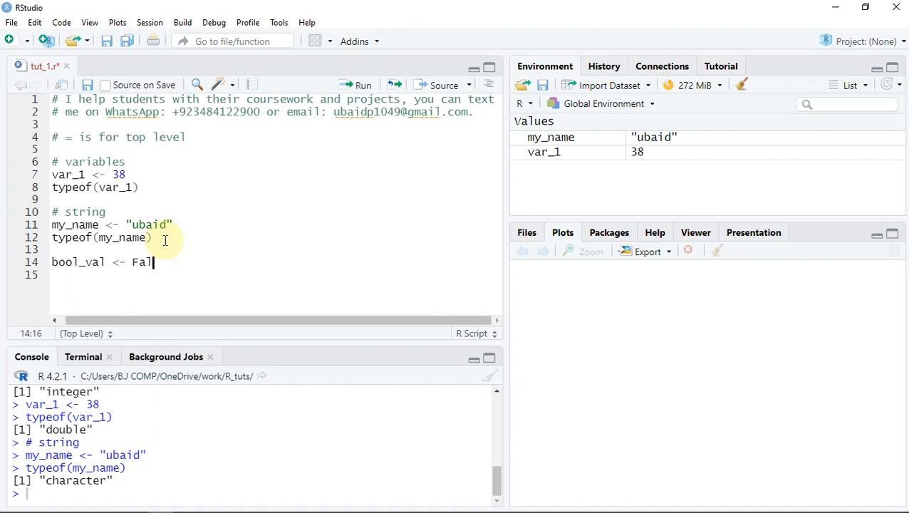
pyautogui.write('SE')
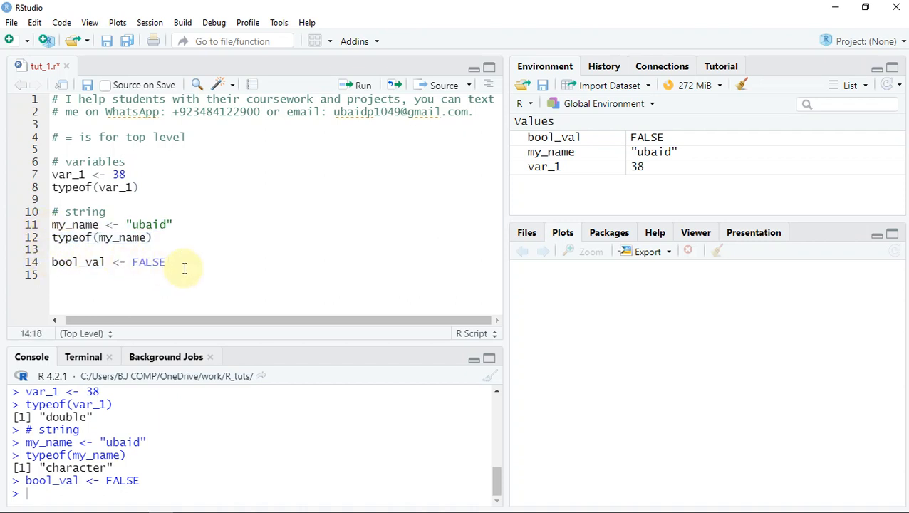
# Add typeof(bool_val) and run both lines, getting "logical" in the console.
pyautogui.write('typeof(my_name)')
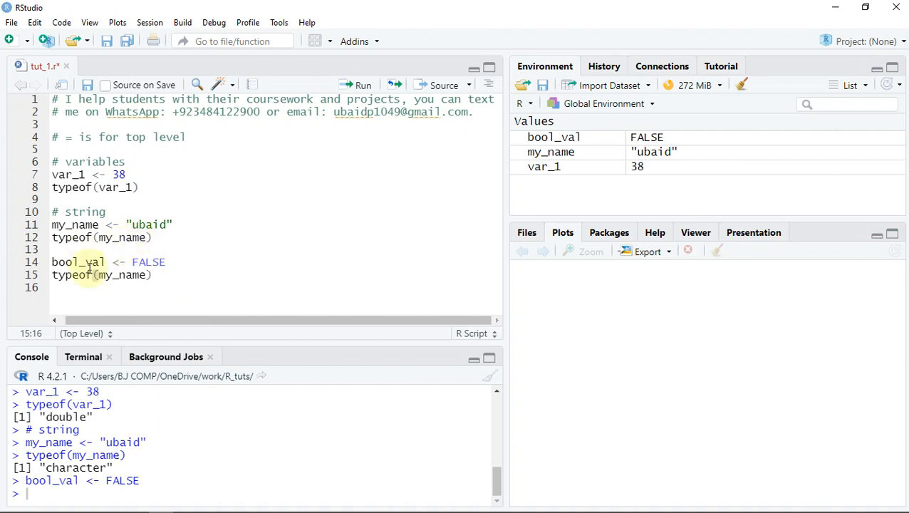
pyautogui.write('bool_val')
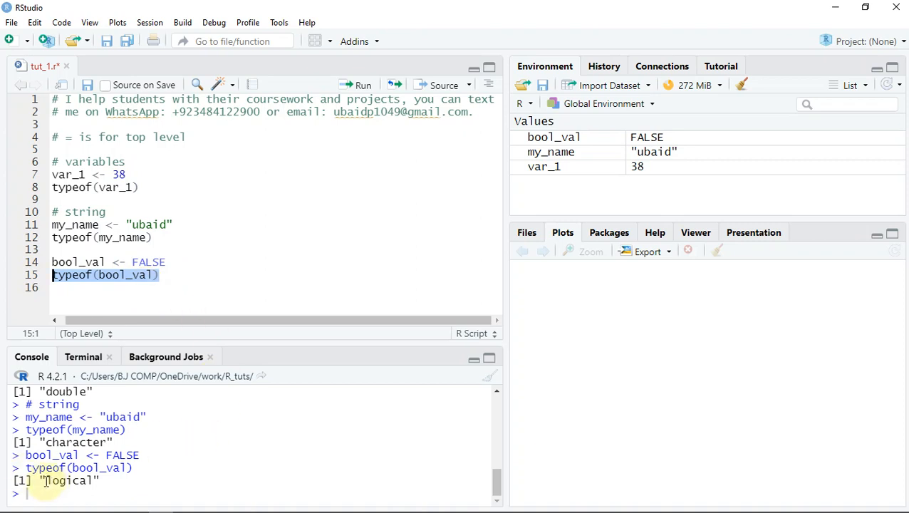
pyautogui.doubleClick(69, 480)
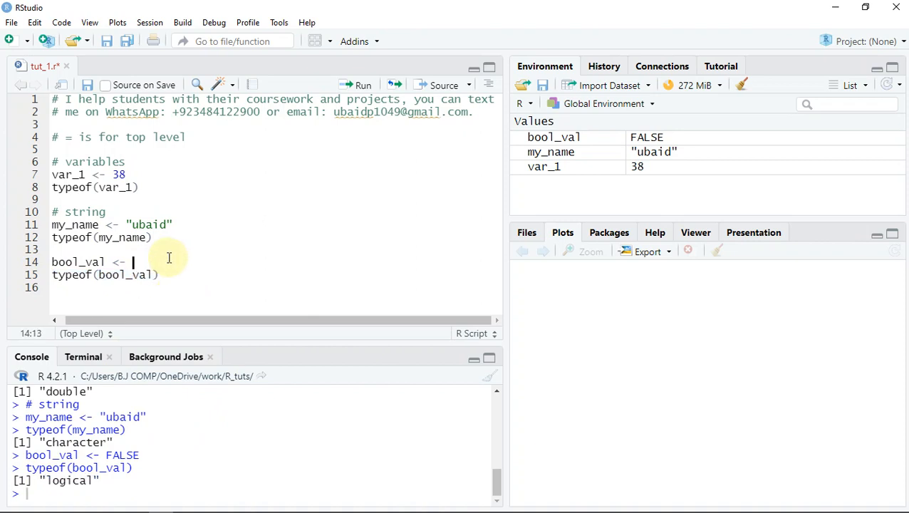
# Replace FALSE with T so line 14 reads bool_val <- T.
pyautogui.write('T')
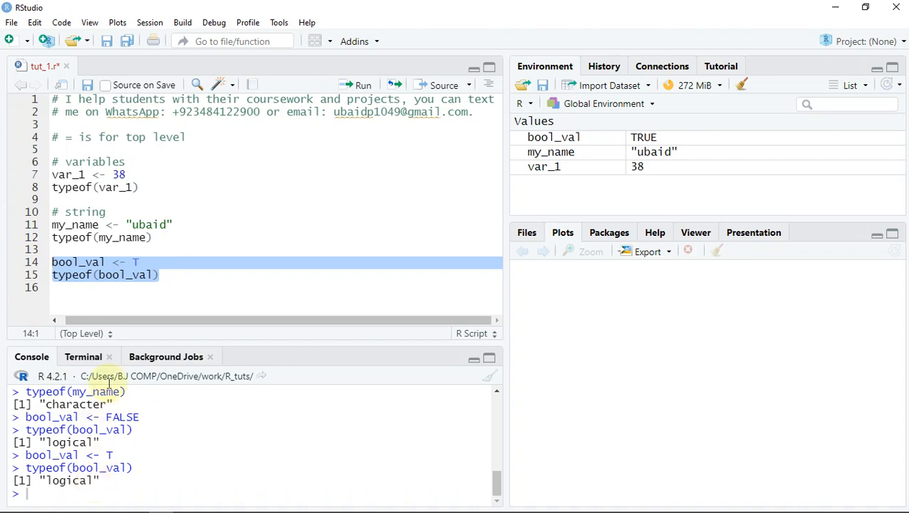
pyautogui.moveTo(251, 270)
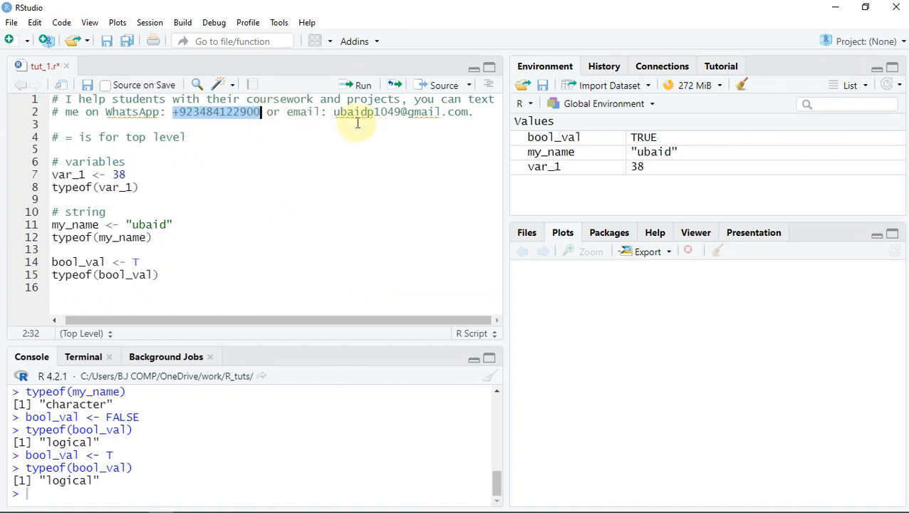
pyautogui.moveTo(399, 123)
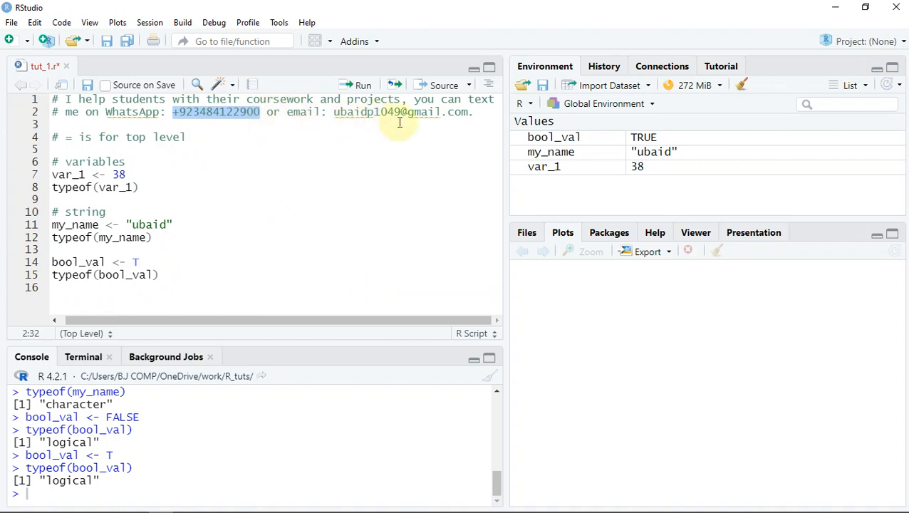
pyautogui.click(260, 112)
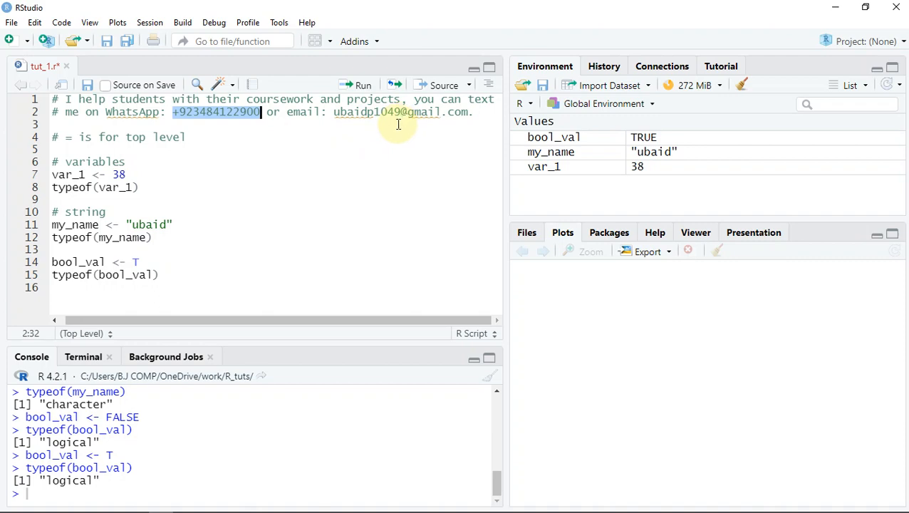
pyautogui.click(127, 174)
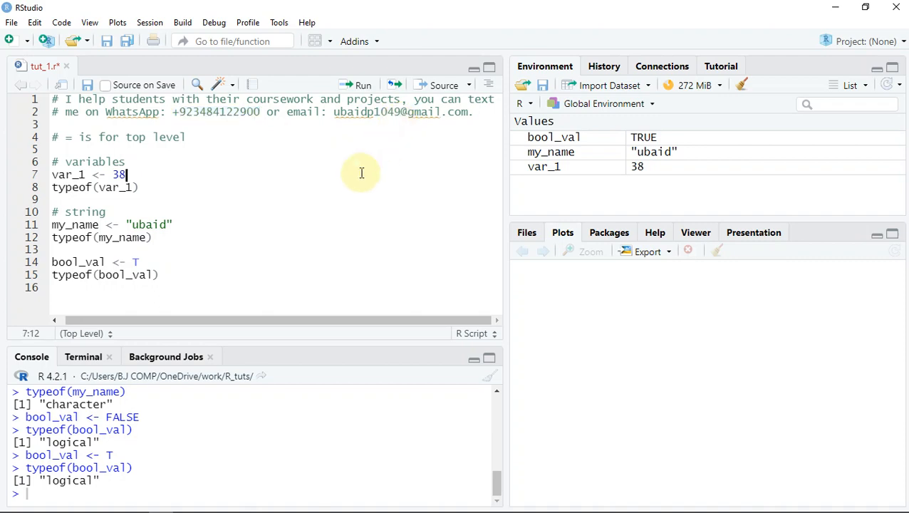